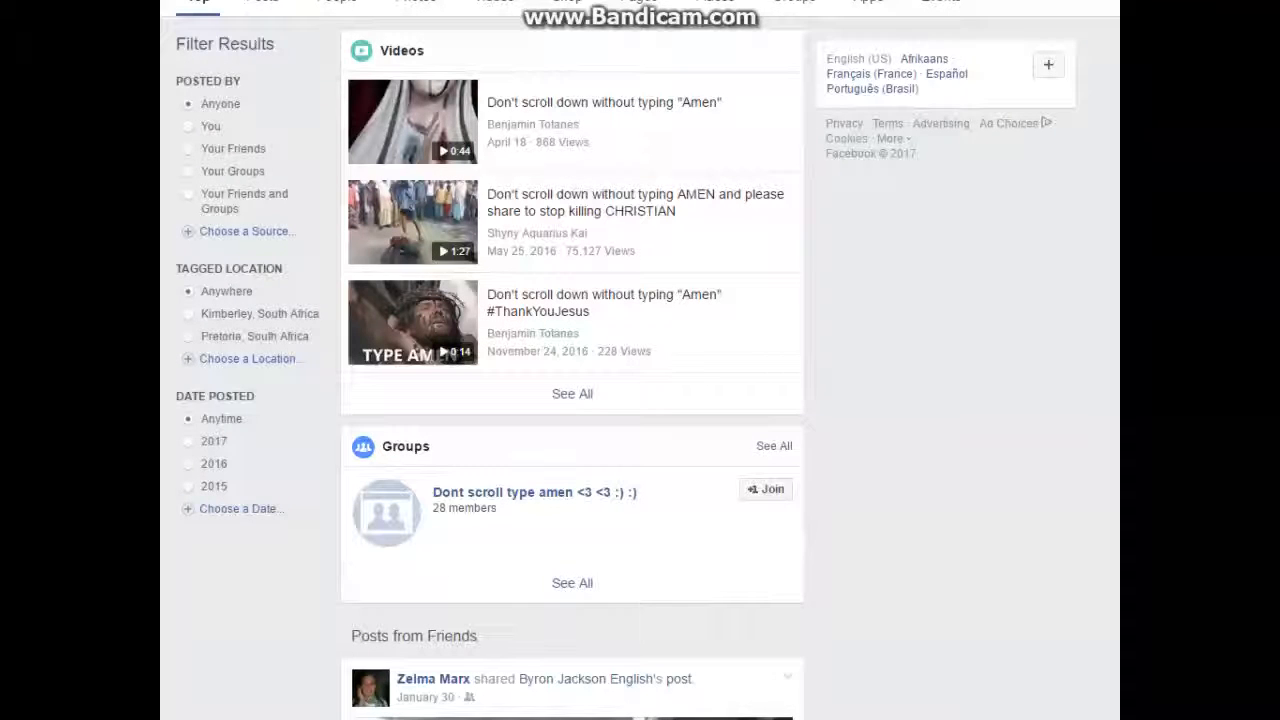
{"action": "scroll", "scroll_direction": "down", "scroll_amount": 3}
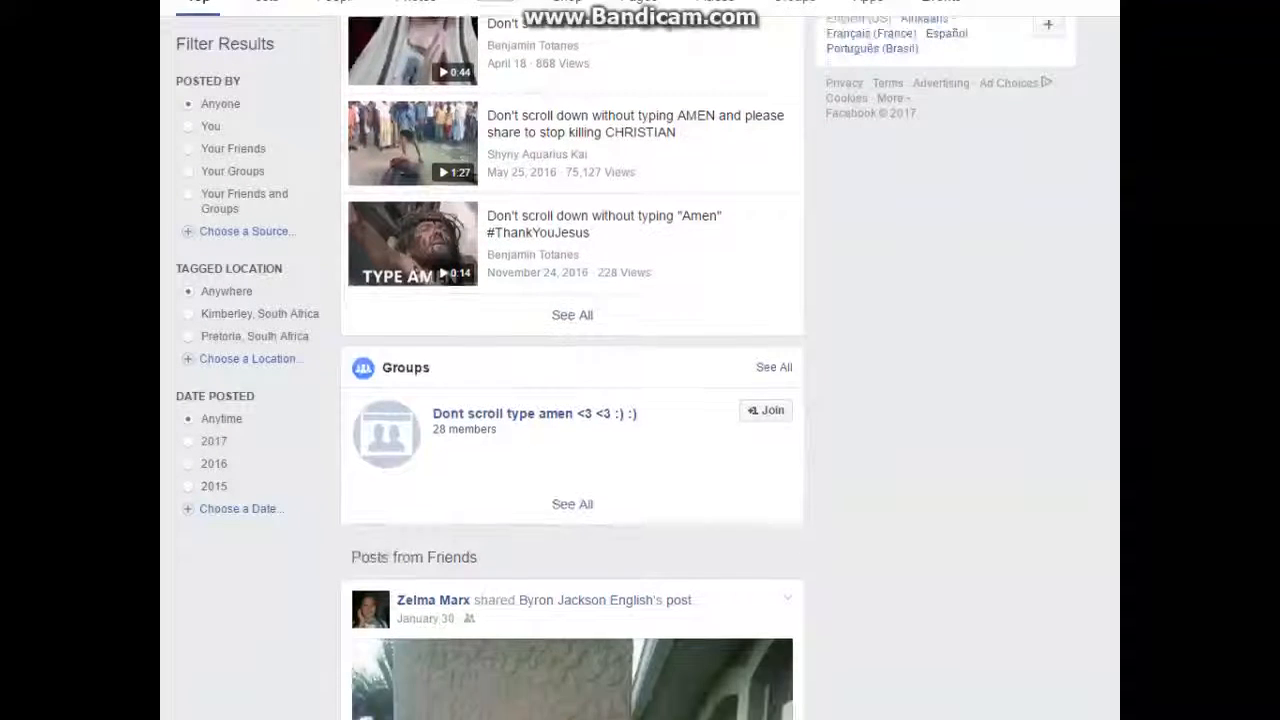
{"action": "scroll", "scroll_direction": "down", "scroll_amount": 3}
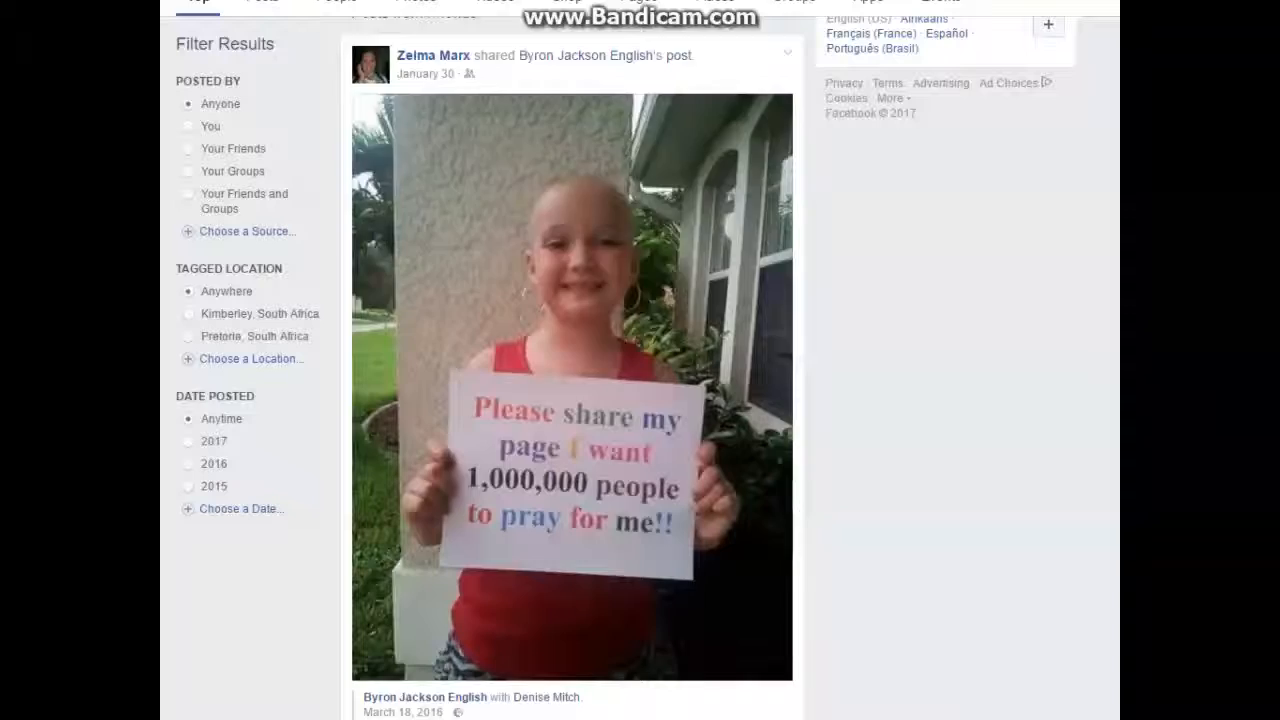
{"action": "scroll", "scroll_direction": "down", "scroll_amount": 3}
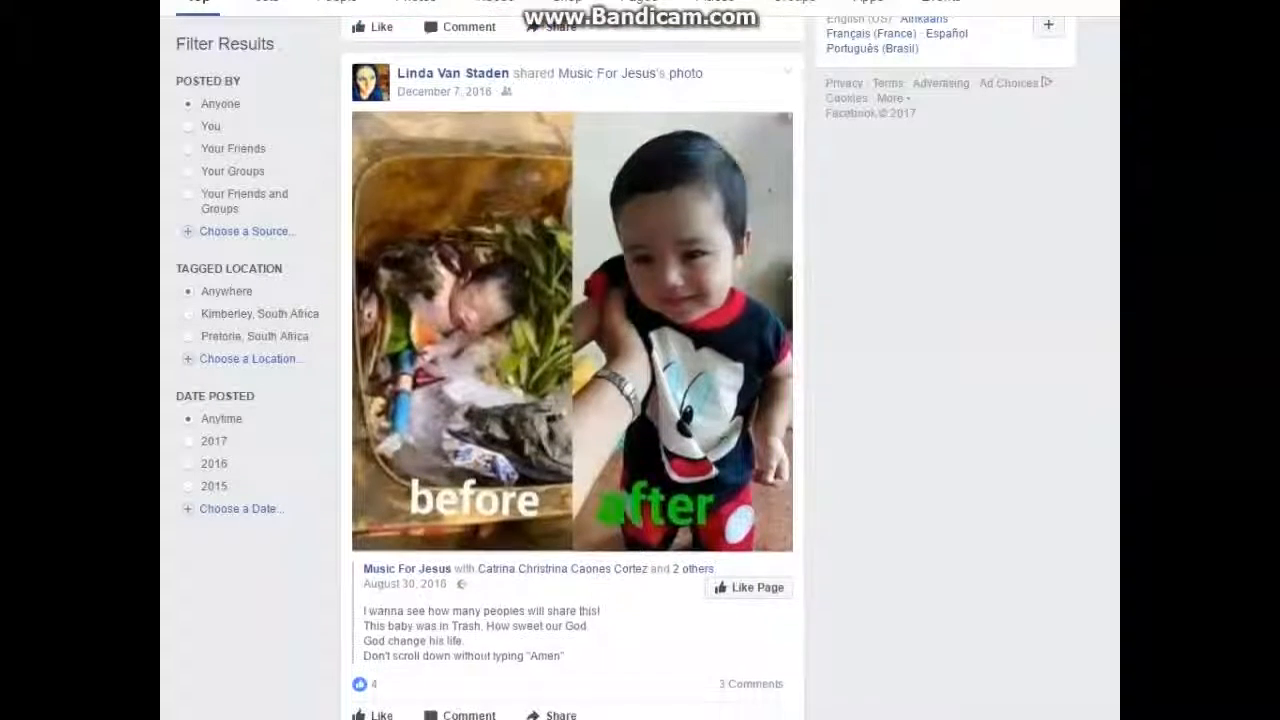